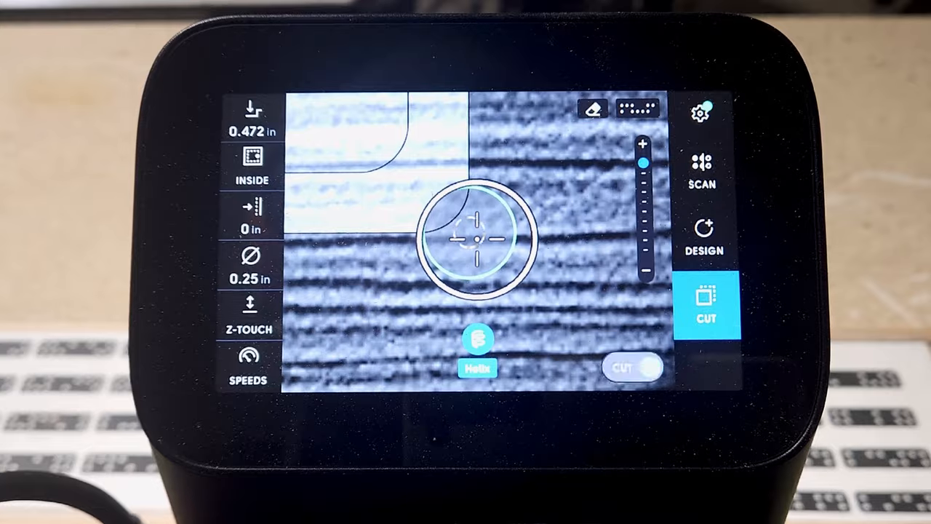
# Finish the helix corner holes and set a 0.236 in inside-cut depth on the opening
pyautogui.click(651, 367)
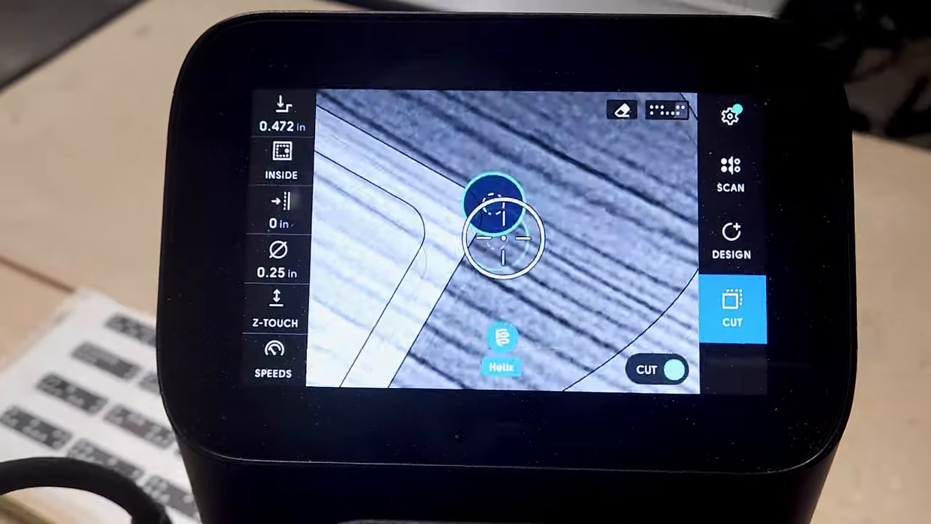
pyautogui.click(280, 105)
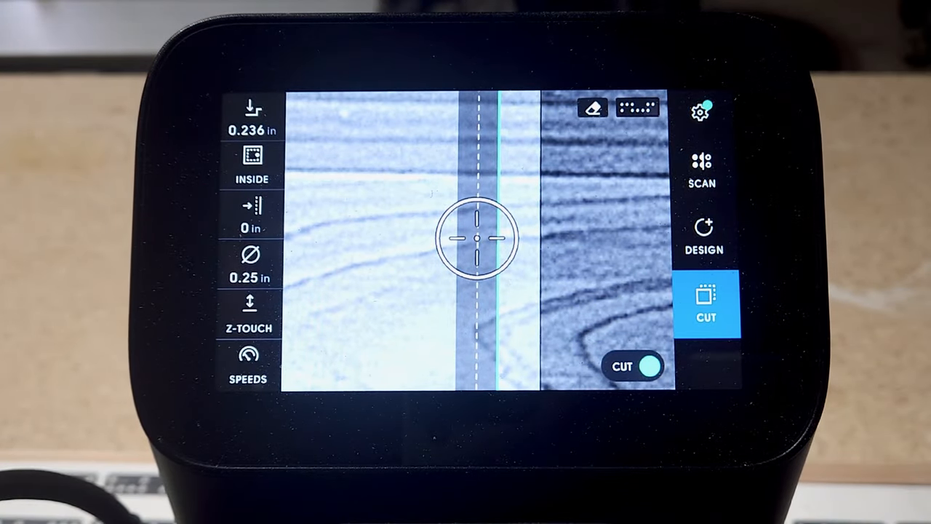
# Set the inside-cut offset to 0.005 in on the opening path
pyautogui.click(251, 214)
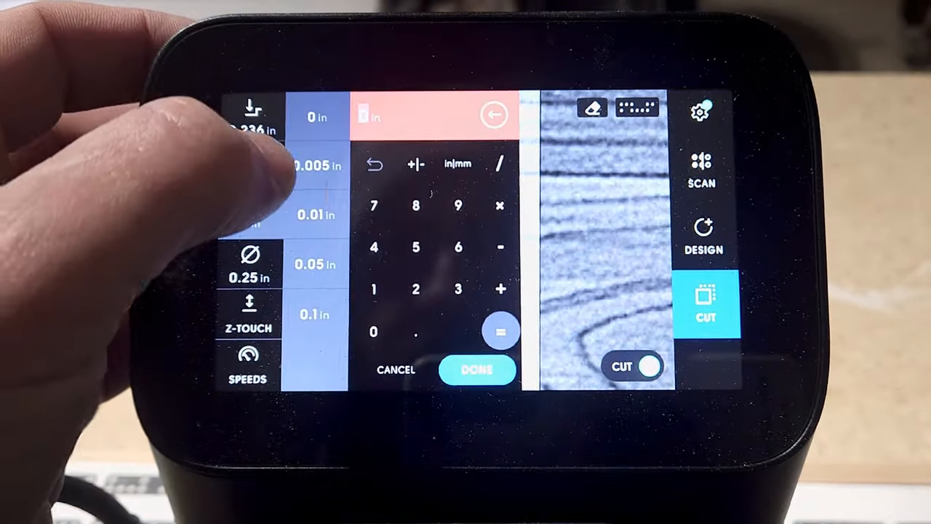
pyautogui.click(478, 369)
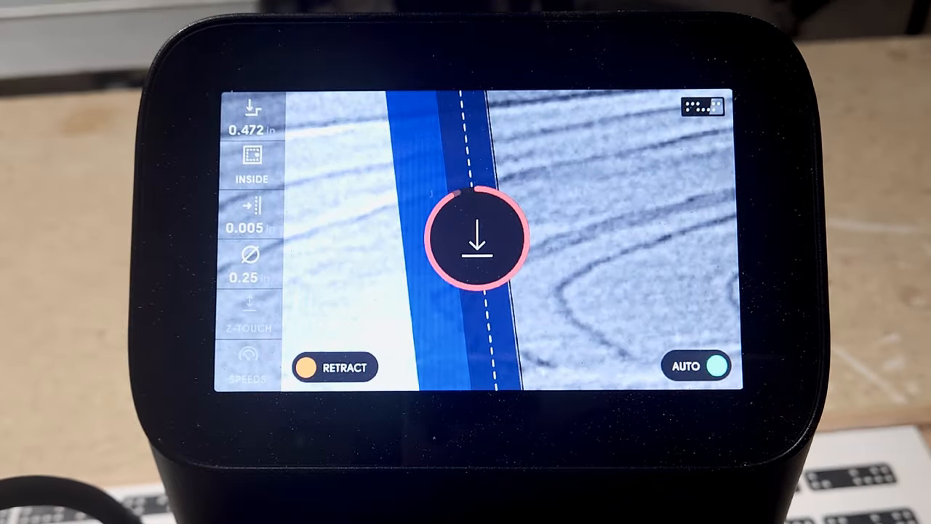
# Finish the 0.005 in offset pass and return the offset to 0 in
pyautogui.click(476, 239)
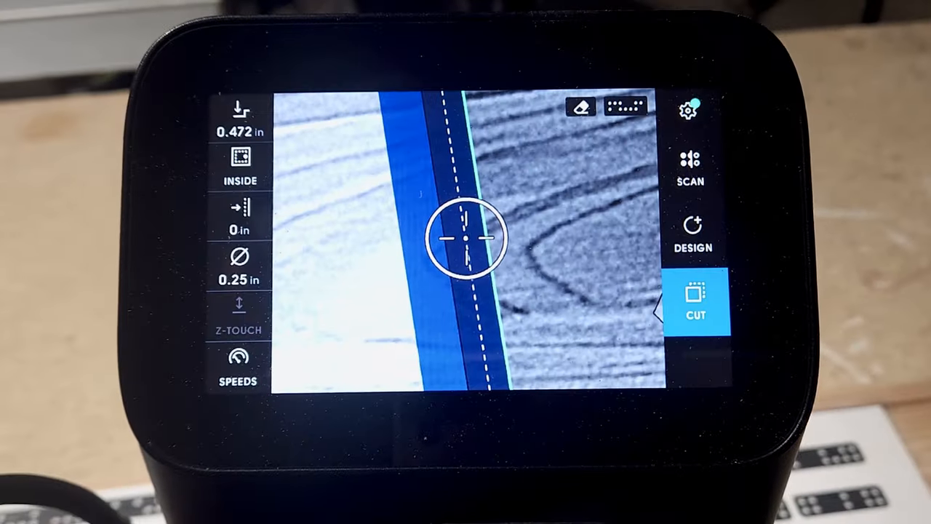
# Cut the full 5x7 opening at 0 in offset and 0.472 in depth, retracting at a corner
pyautogui.click(695, 298)
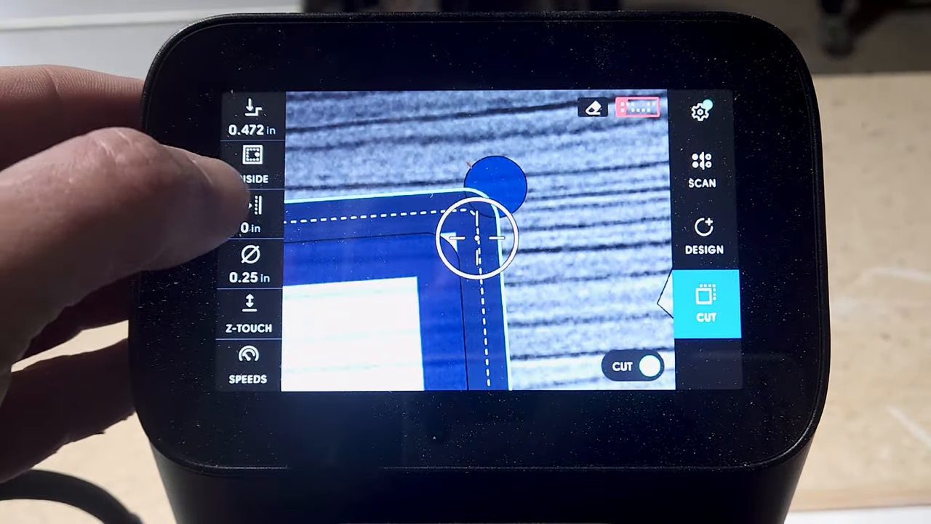
# Set a 0.1 in offset for an outside cut along the frame perimeter
pyautogui.click(250, 225)
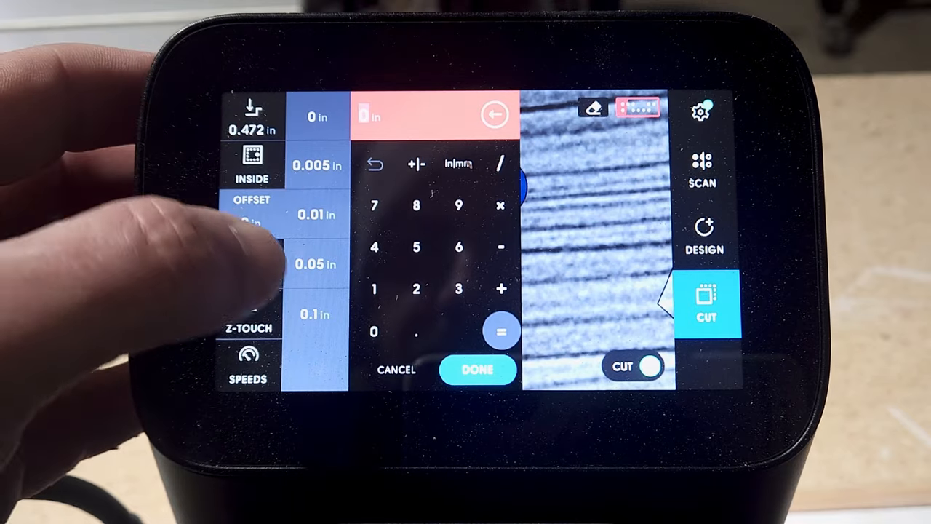
pyautogui.click(475, 369)
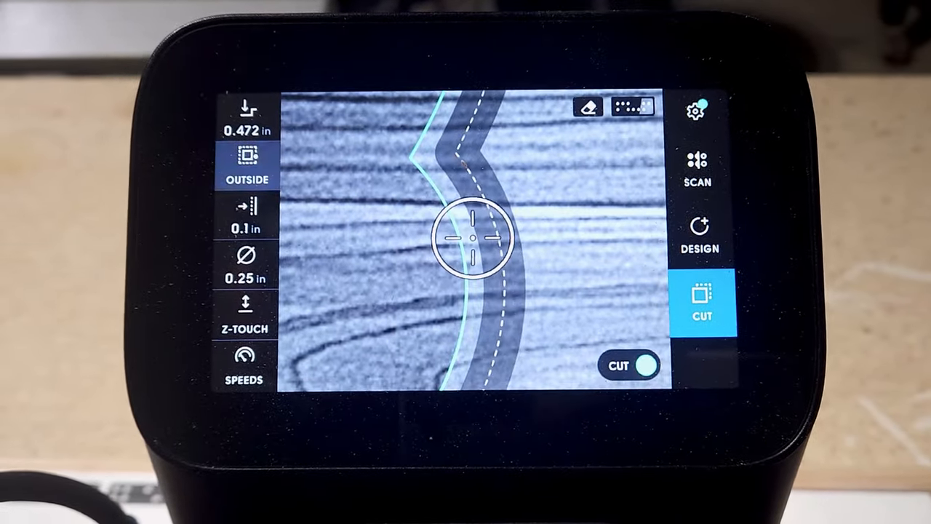
pyautogui.click(245, 227)
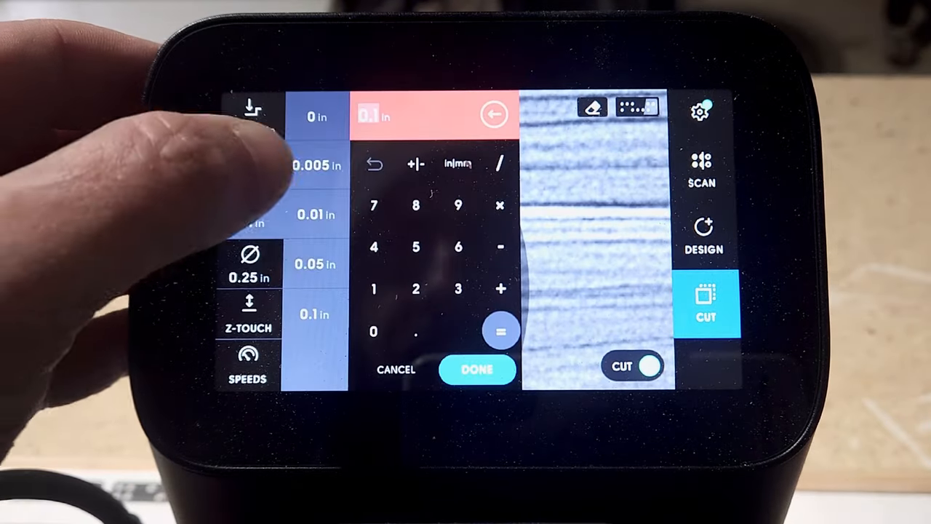